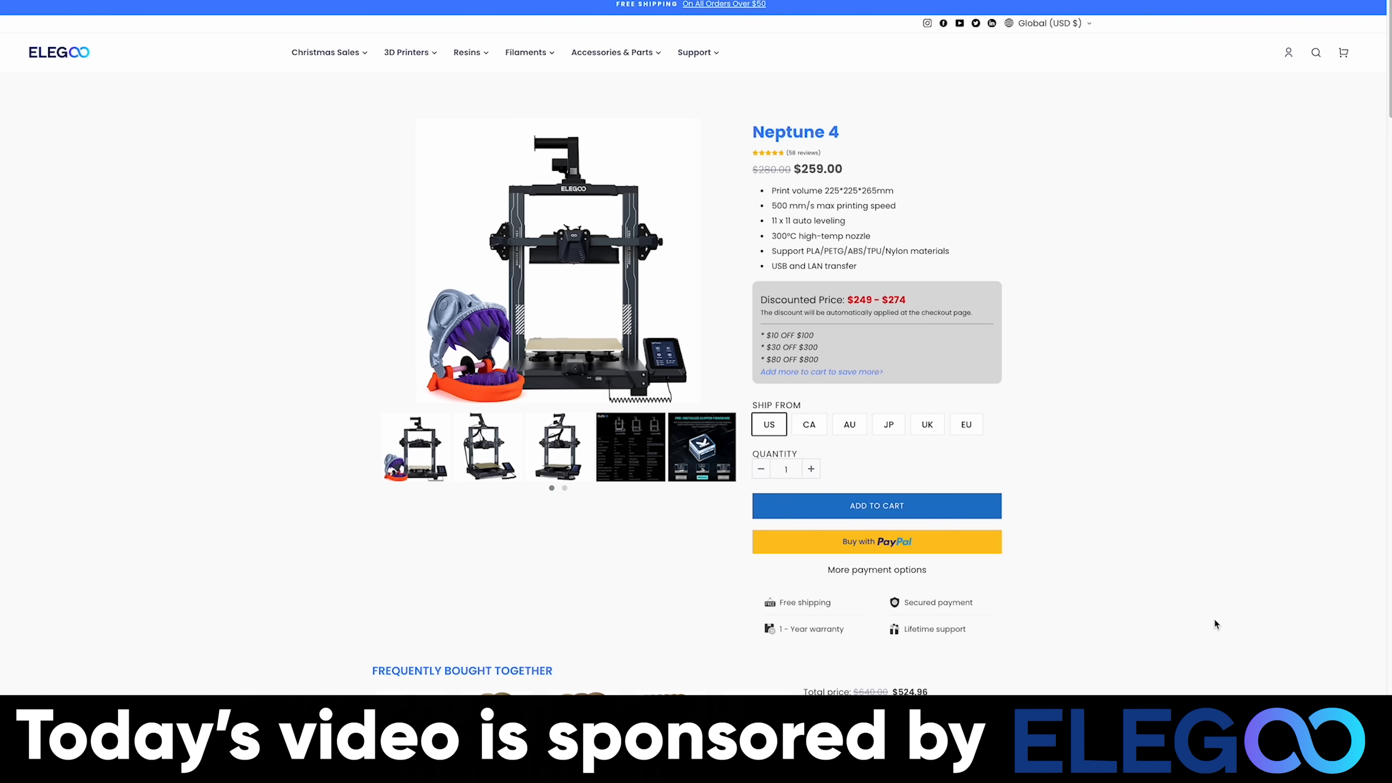
scroll("down", 3)
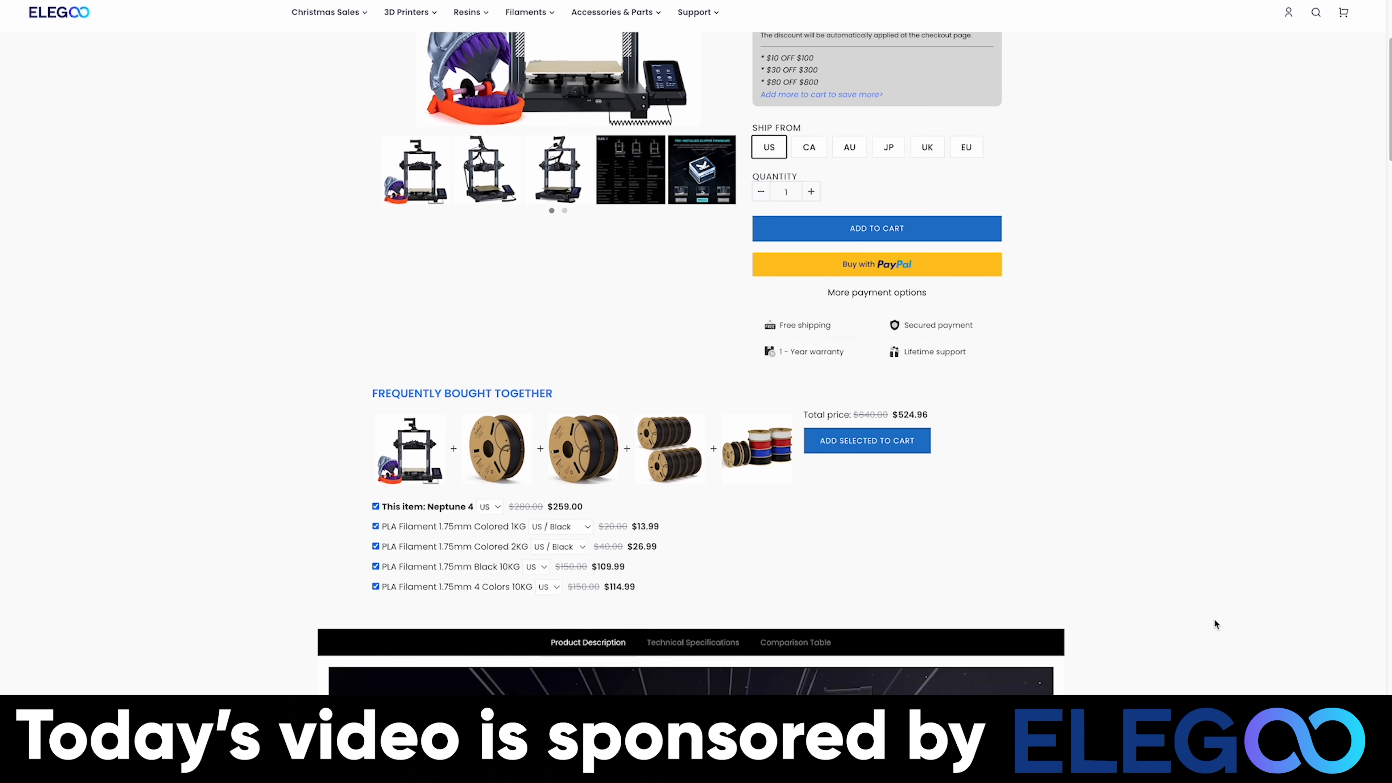
scroll("down", 3)
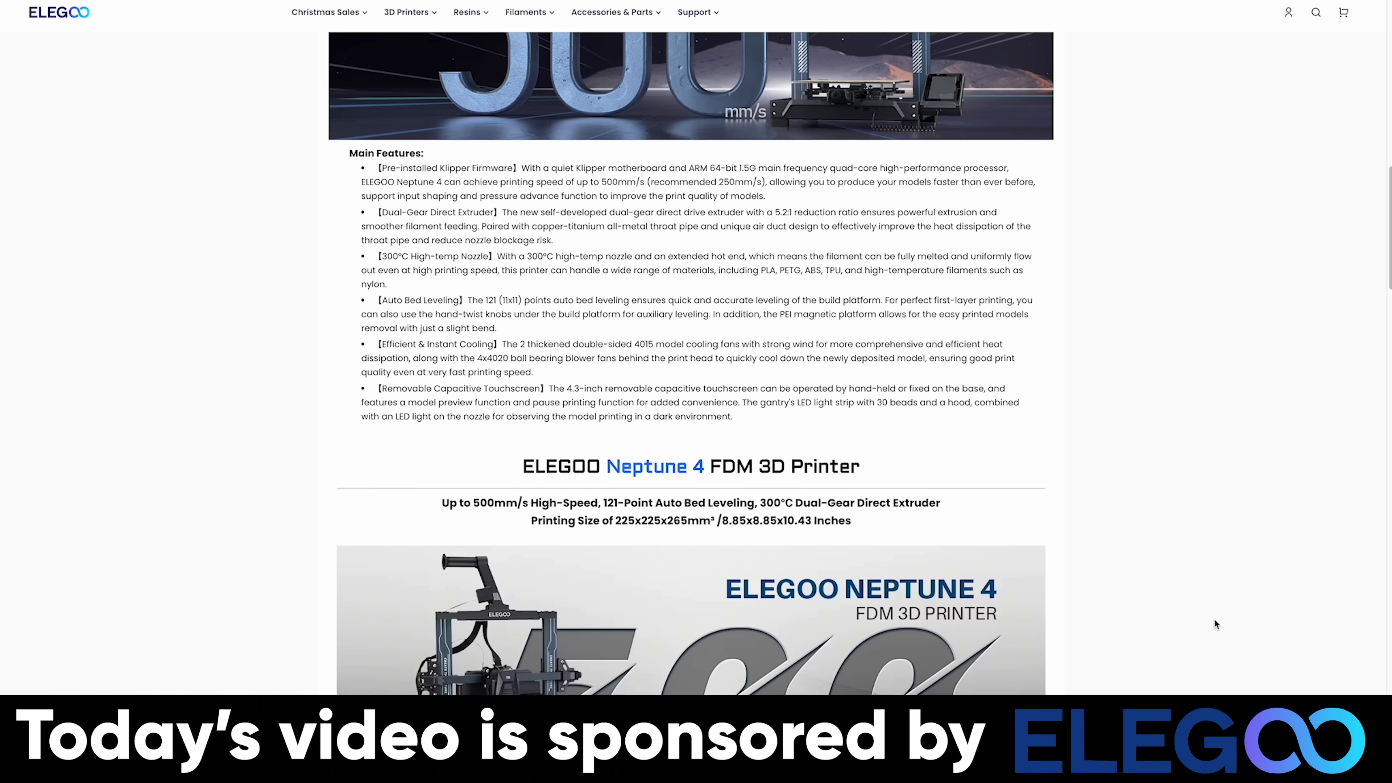